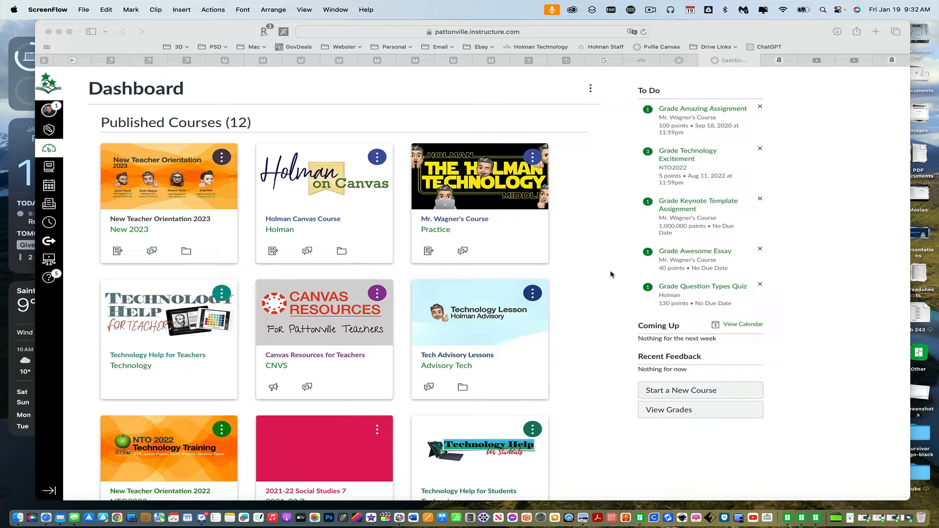
{"action": "mouse_move", "coordinate": [608, 256]}
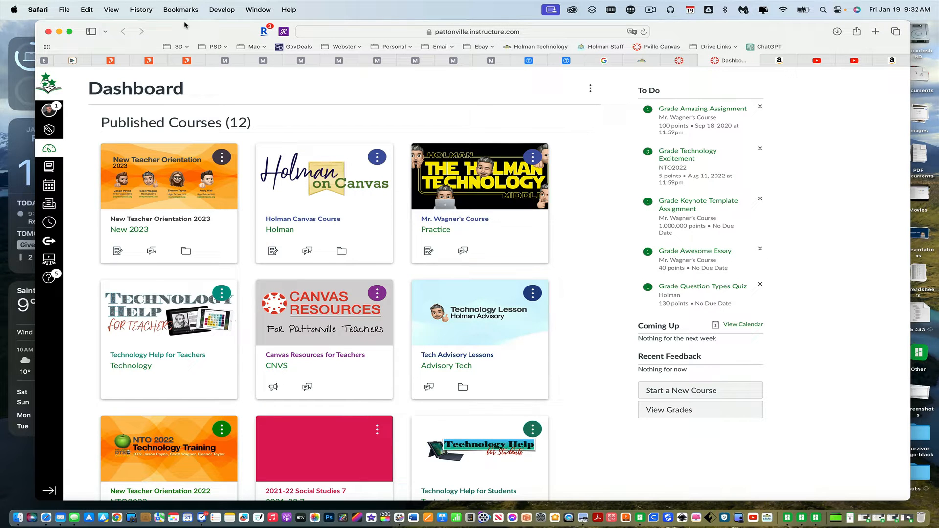
Start a new private browsing window from Safari's File menu
{"action": "left_click", "coordinate": [63, 8]}
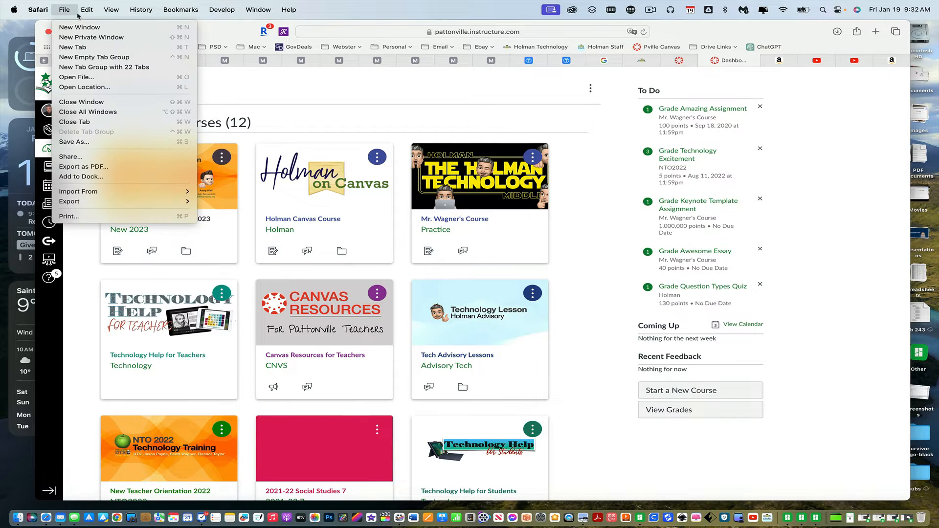
{"action": "mouse_move", "coordinate": [88, 37]}
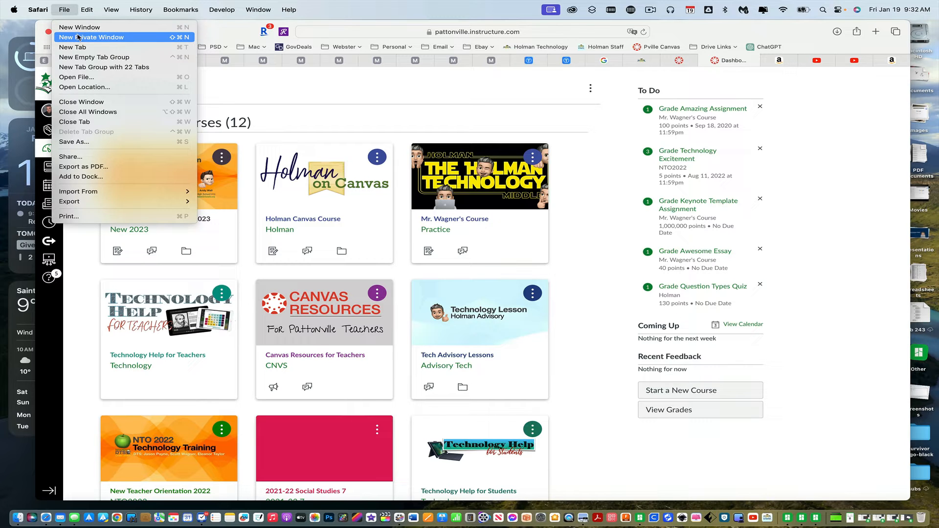
{"action": "left_click", "coordinate": [90, 37]}
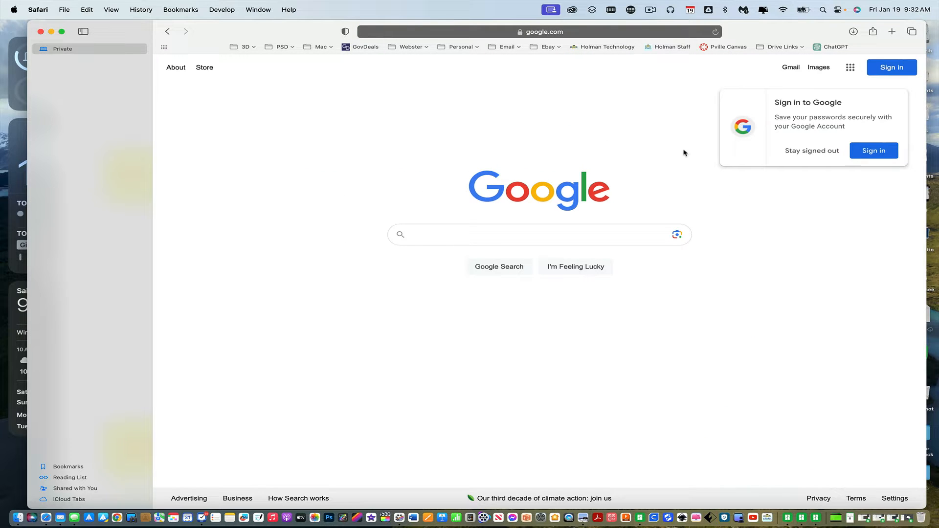
{"action": "mouse_move", "coordinate": [892, 72]}
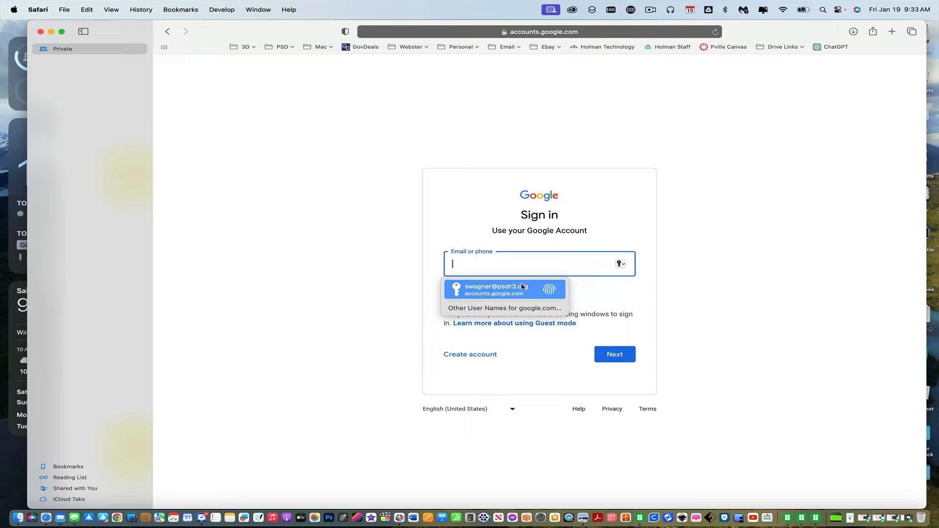
Sign in with the saved email via the Google Workspace account and submit it for single sign-on
{"action": "left_click", "coordinate": [504, 289]}
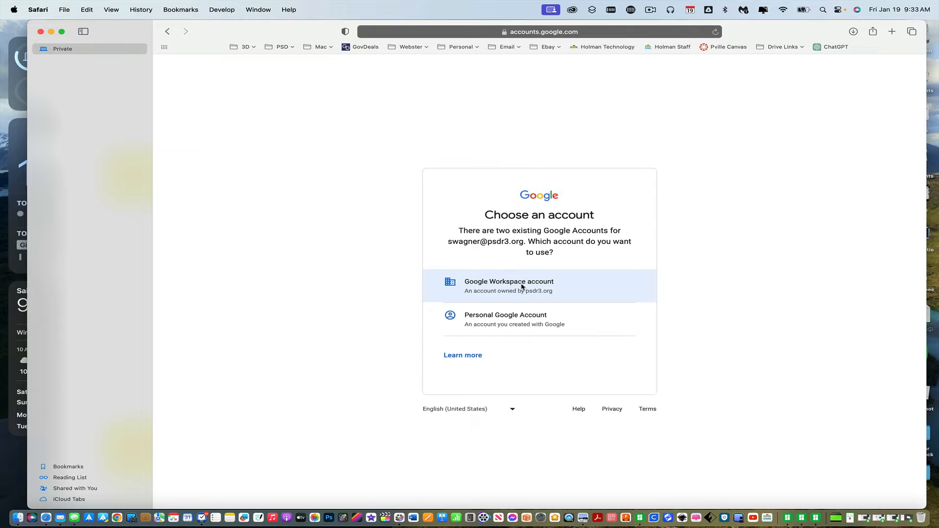
{"action": "left_click", "coordinate": [523, 286]}
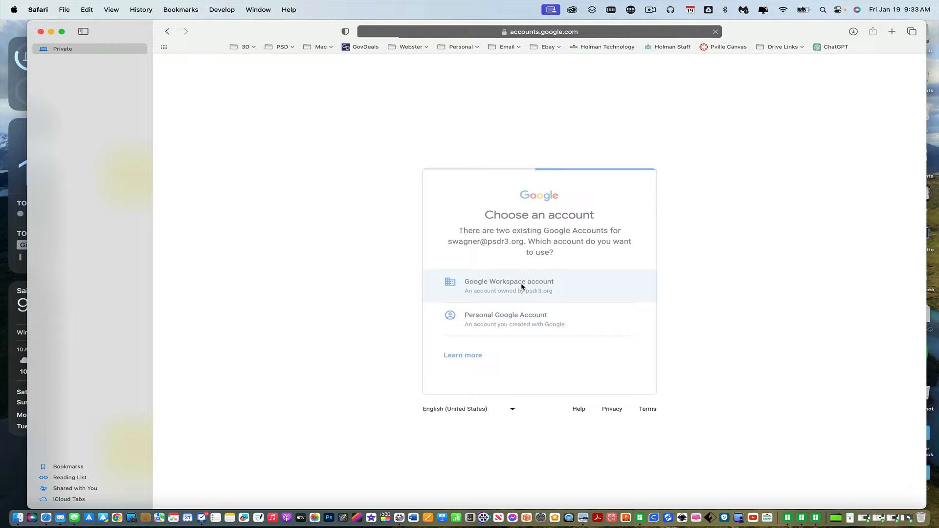
{"action": "left_click", "coordinate": [522, 286]}
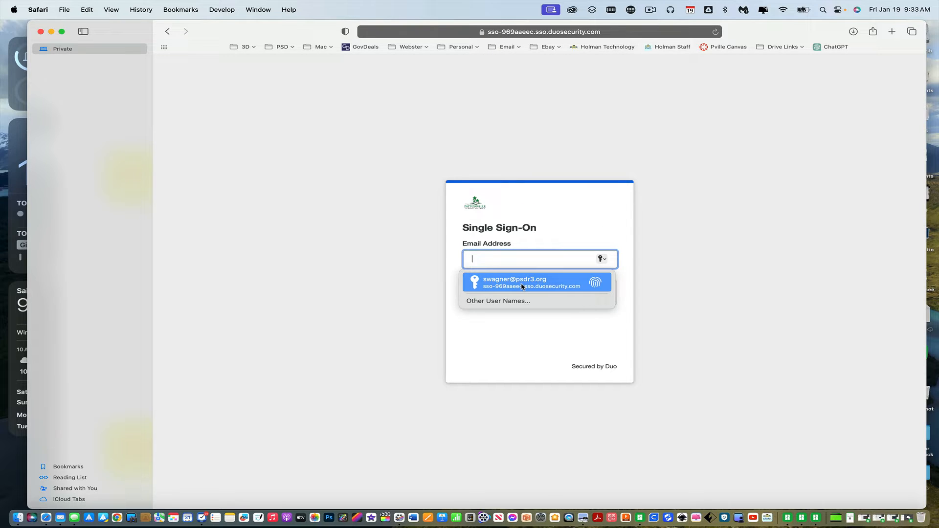
{"action": "left_click", "coordinate": [522, 281]}
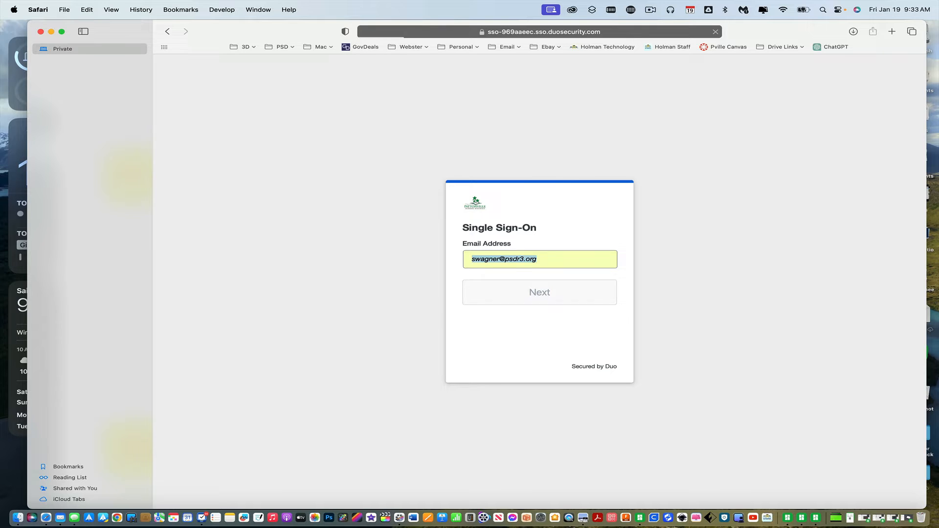
{"action": "left_click", "coordinate": [540, 291]}
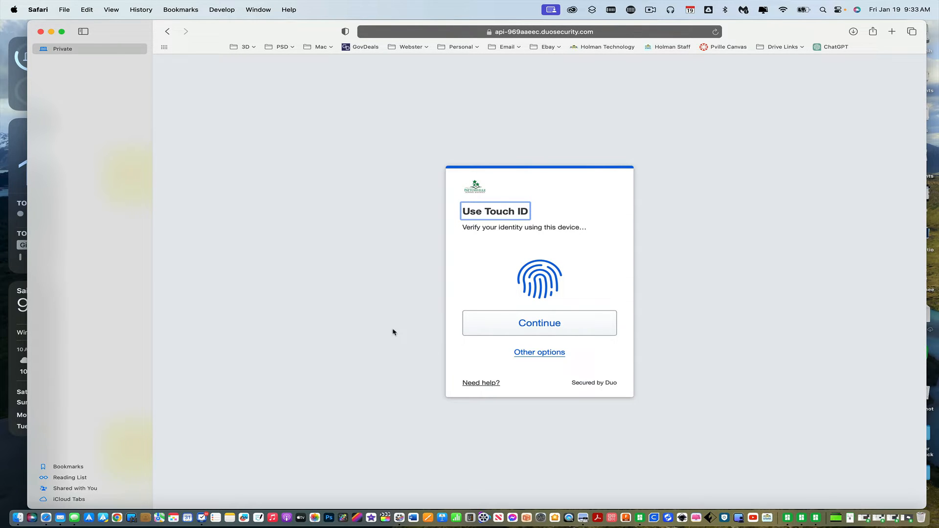
{"action": "mouse_move", "coordinate": [599, 265]}
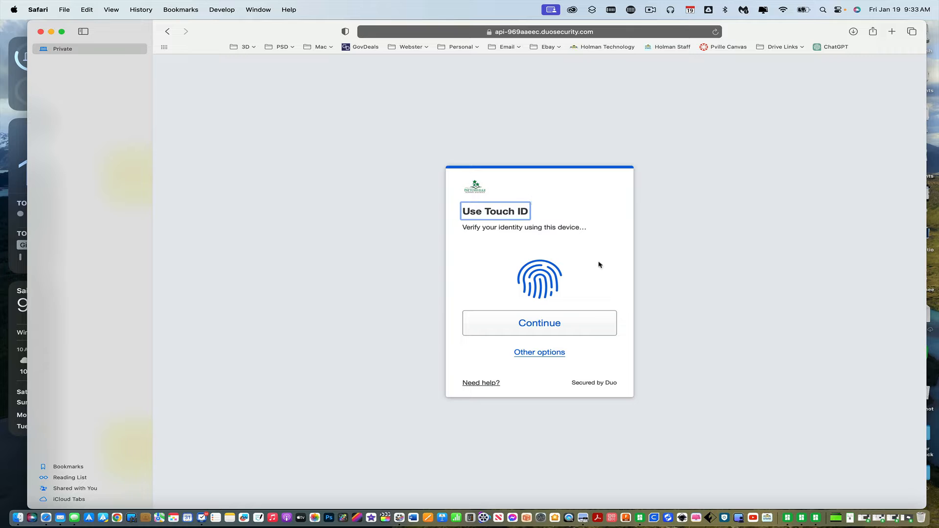
{"action": "mouse_move", "coordinate": [559, 354]}
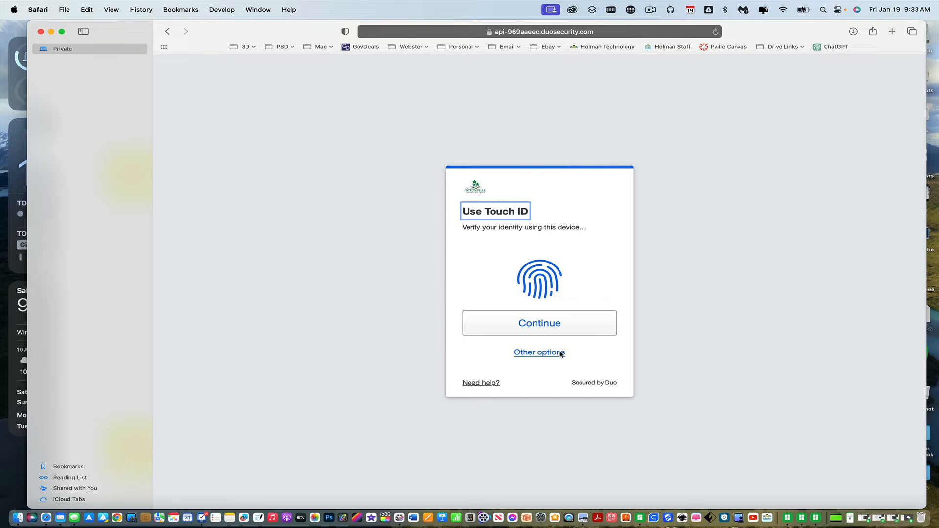
Go to Manage devices via Other options and verify identity with Touch ID
{"action": "left_click", "coordinate": [540, 352]}
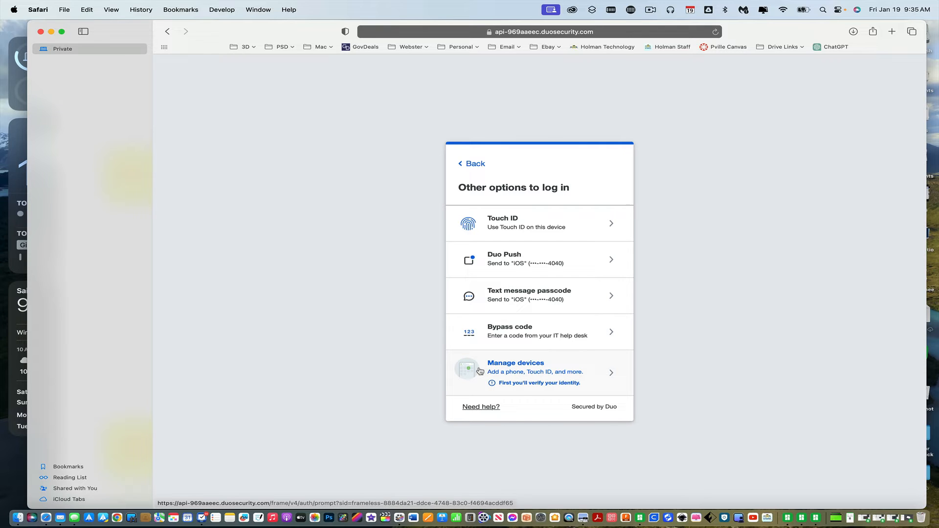
{"action": "mouse_move", "coordinate": [523, 366]}
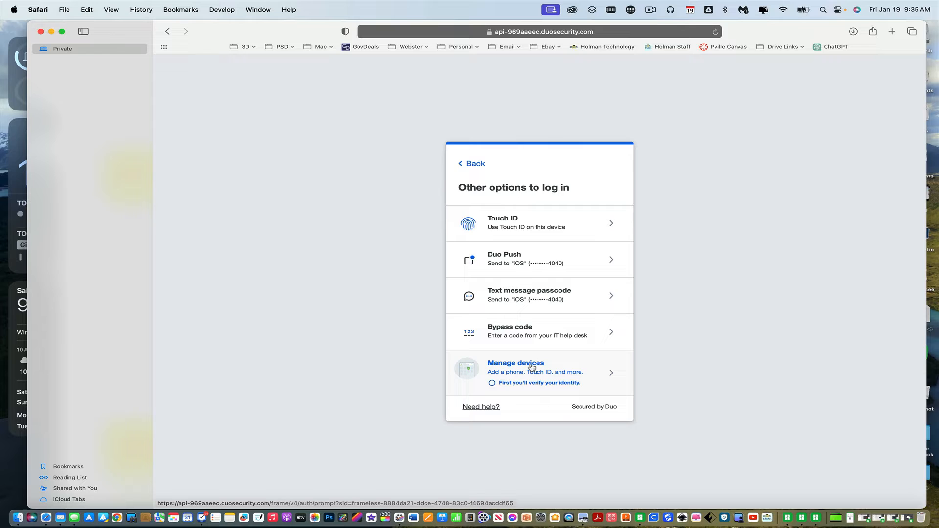
{"action": "left_click", "coordinate": [530, 368]}
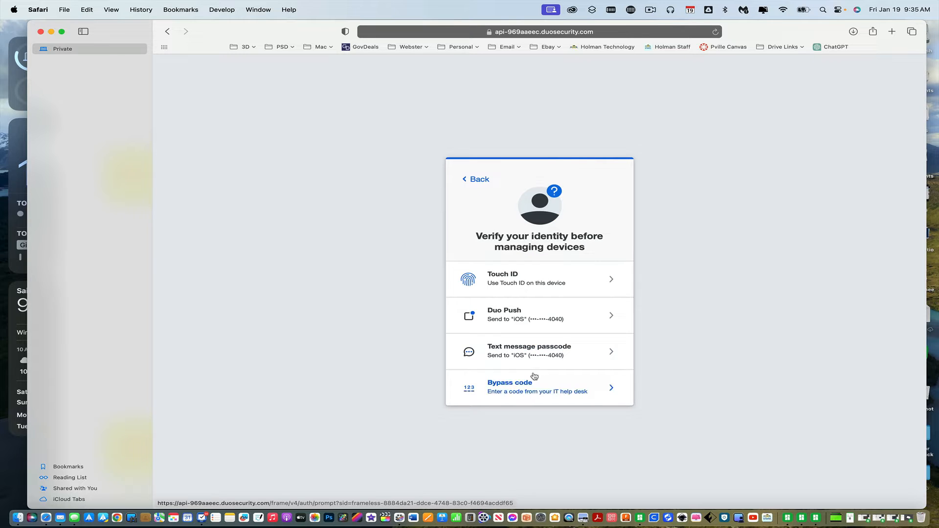
{"action": "mouse_move", "coordinate": [523, 286]}
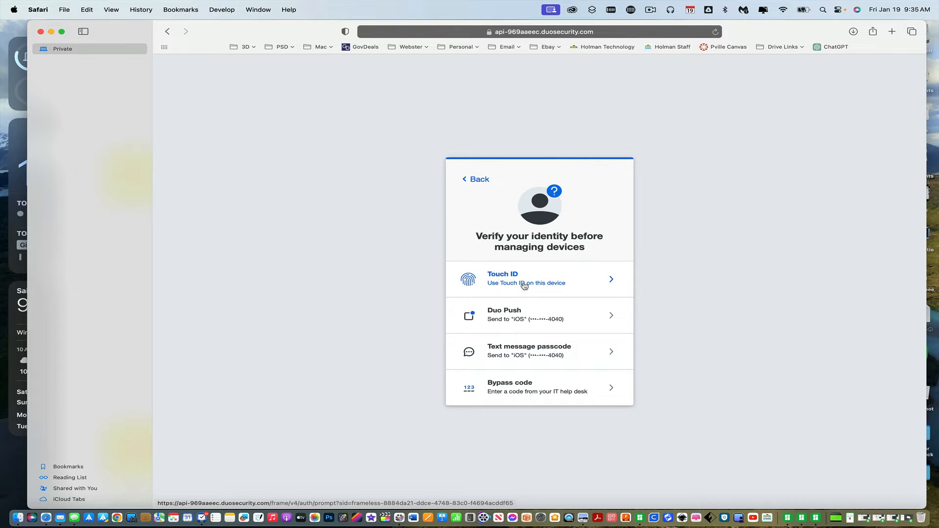
{"action": "left_click", "coordinate": [524, 278]}
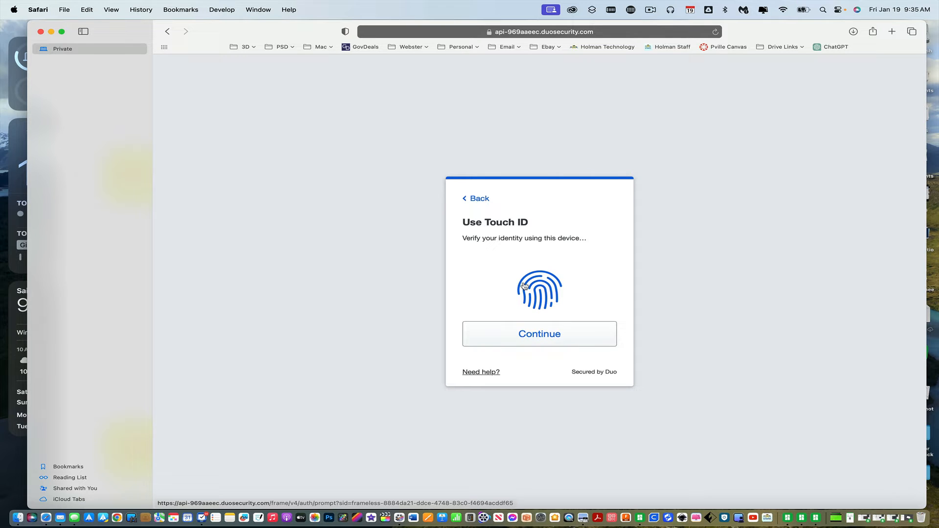
{"action": "left_click", "coordinate": [540, 333]}
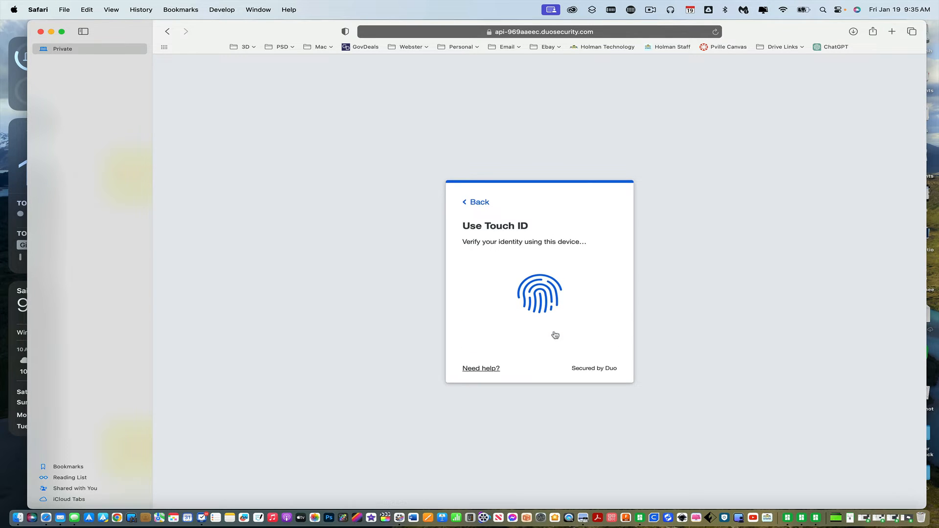
{"action": "left_click", "coordinate": [539, 293]}
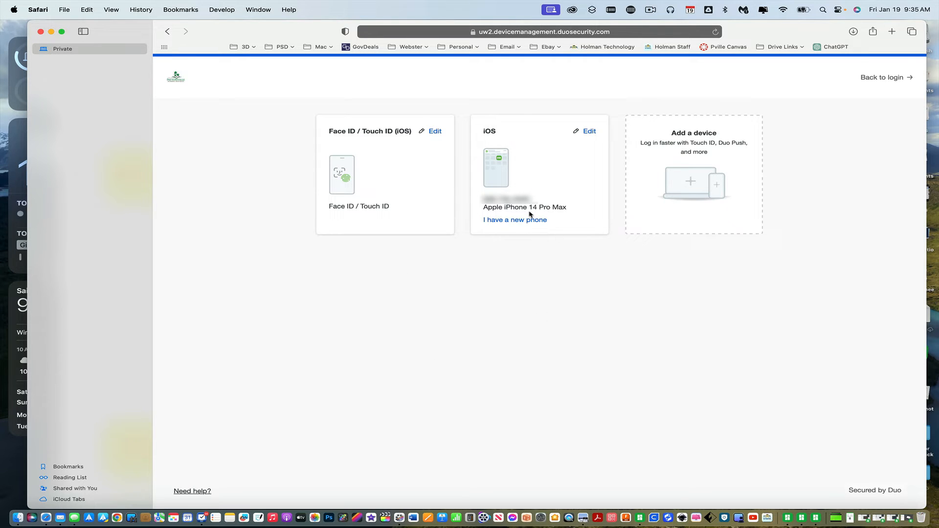
{"action": "mouse_move", "coordinate": [493, 207]}
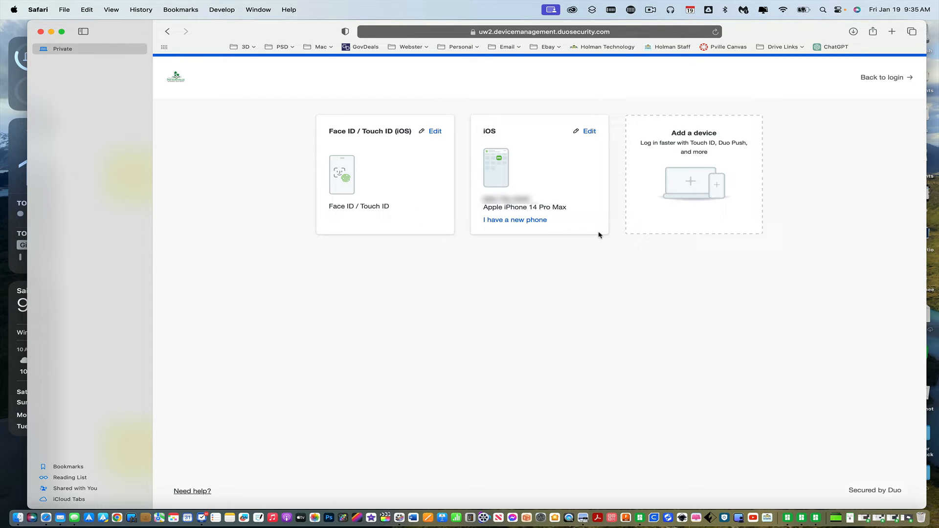
{"action": "mouse_move", "coordinate": [588, 193]}
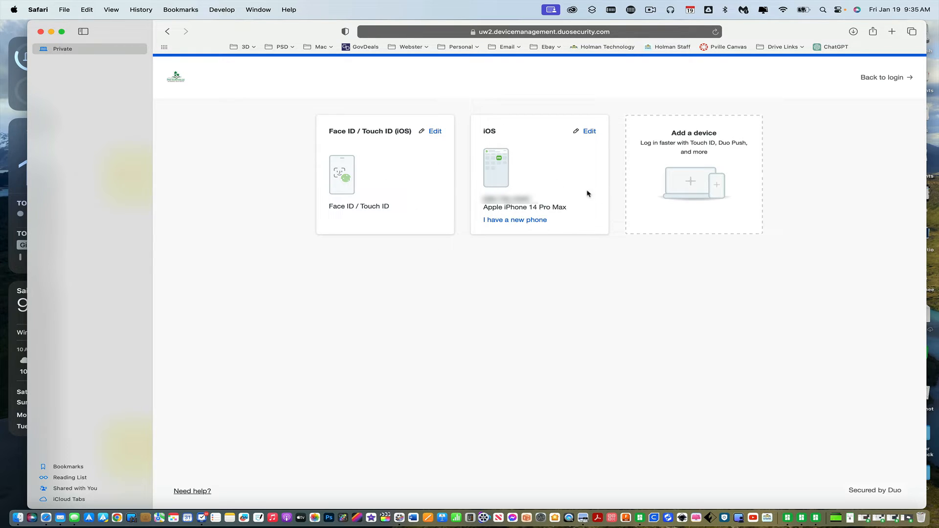
{"action": "mouse_move", "coordinate": [581, 190]}
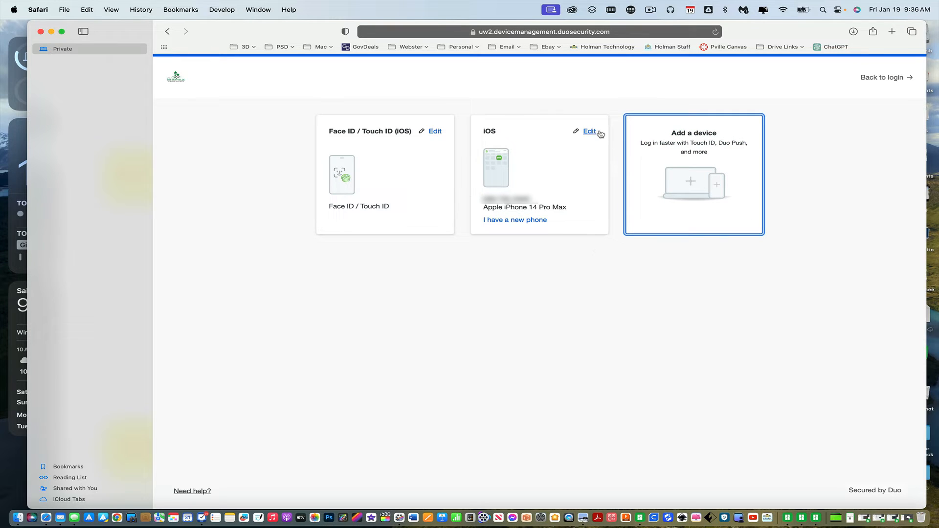
{"action": "mouse_move", "coordinate": [551, 152]}
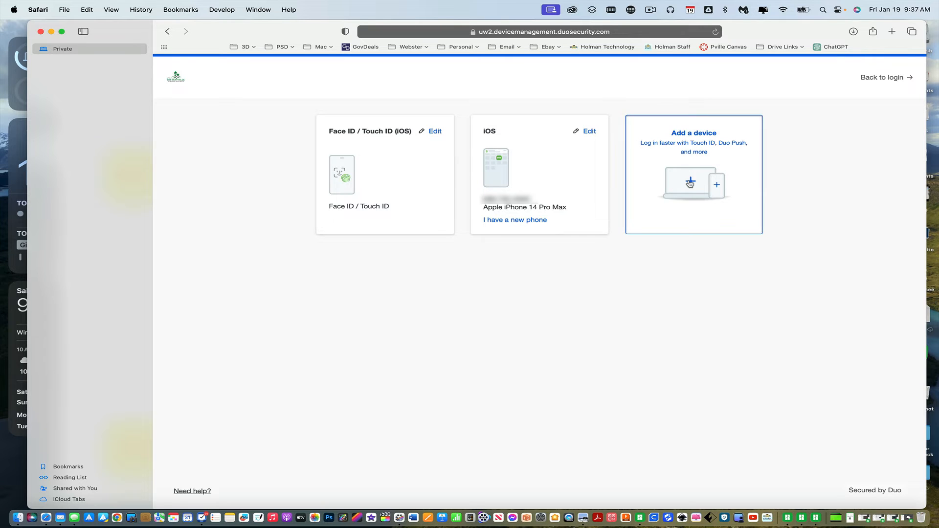
Add a new Duo Mobile device as a tablet and continue past the app download prompt to the QR code
{"action": "left_click", "coordinate": [691, 182]}
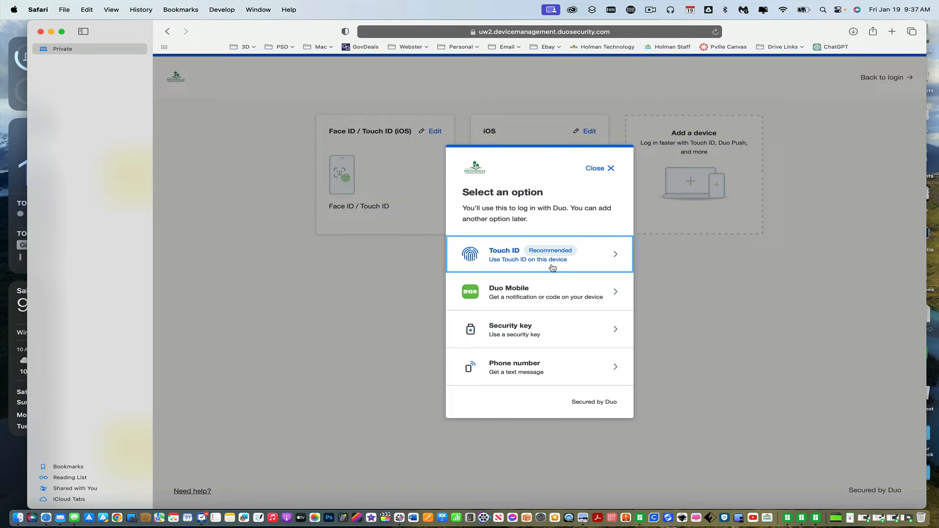
{"action": "mouse_move", "coordinate": [539, 297]}
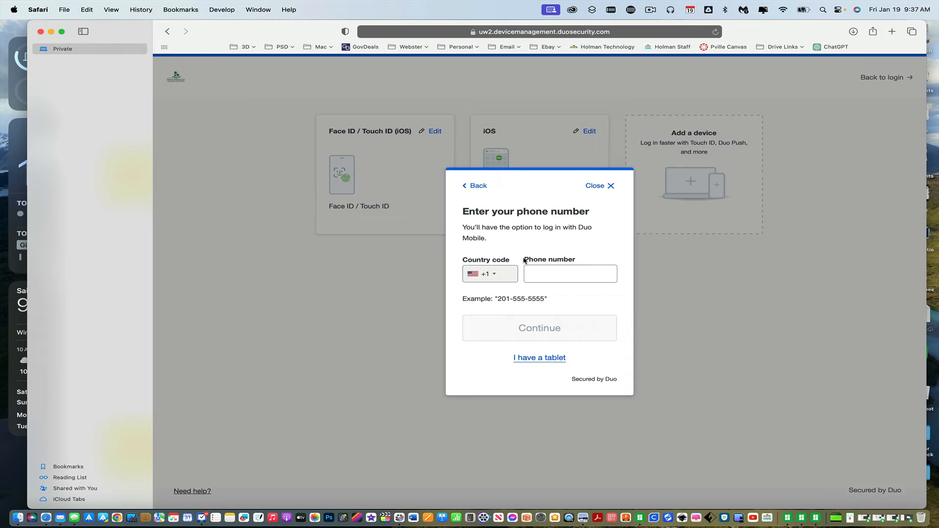
{"action": "left_click", "coordinate": [571, 274]}
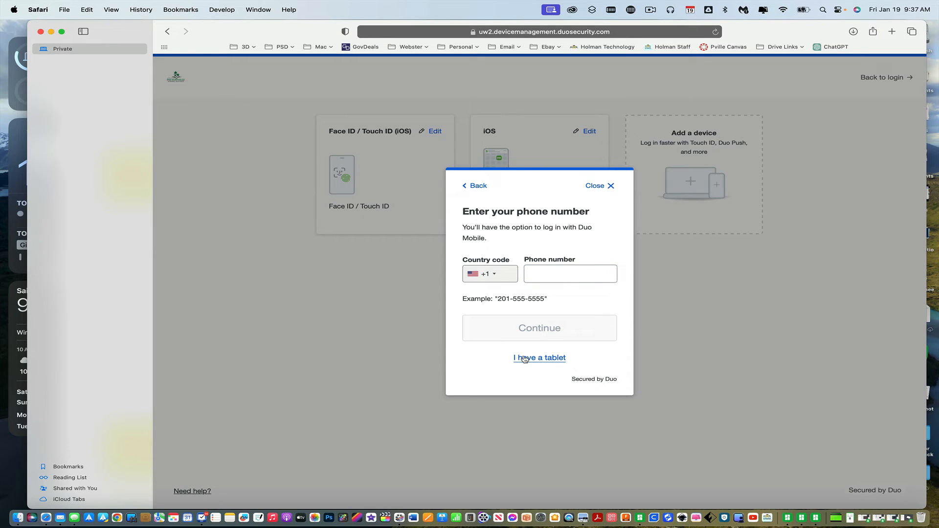
{"action": "left_click", "coordinate": [540, 358]}
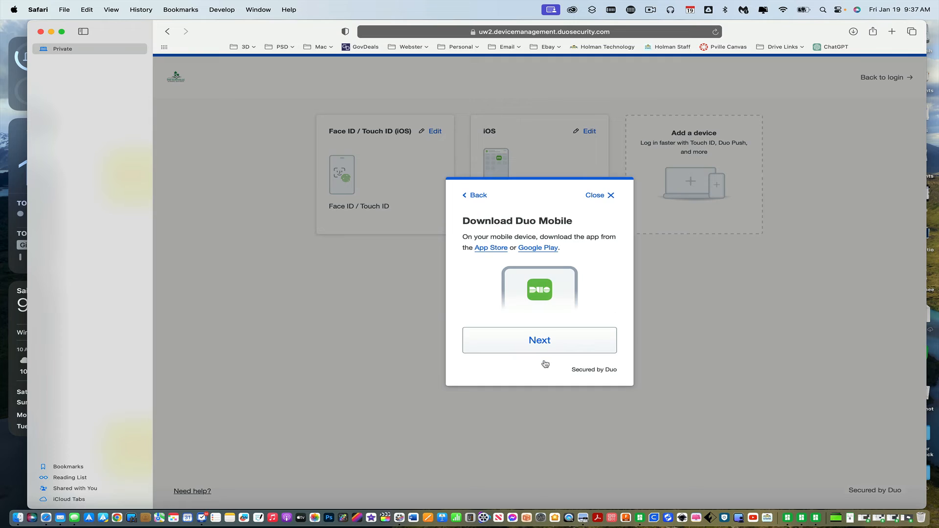
{"action": "mouse_move", "coordinate": [543, 360]}
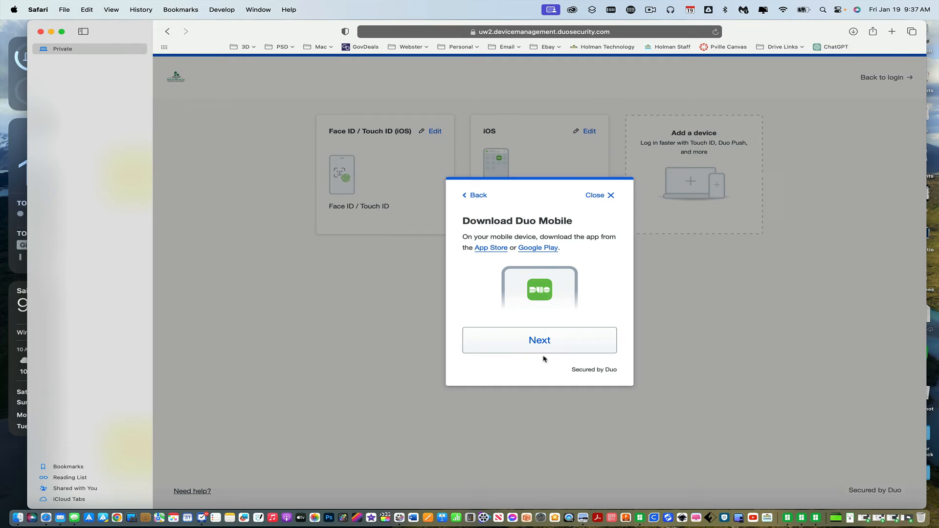
{"action": "mouse_move", "coordinate": [515, 223]}
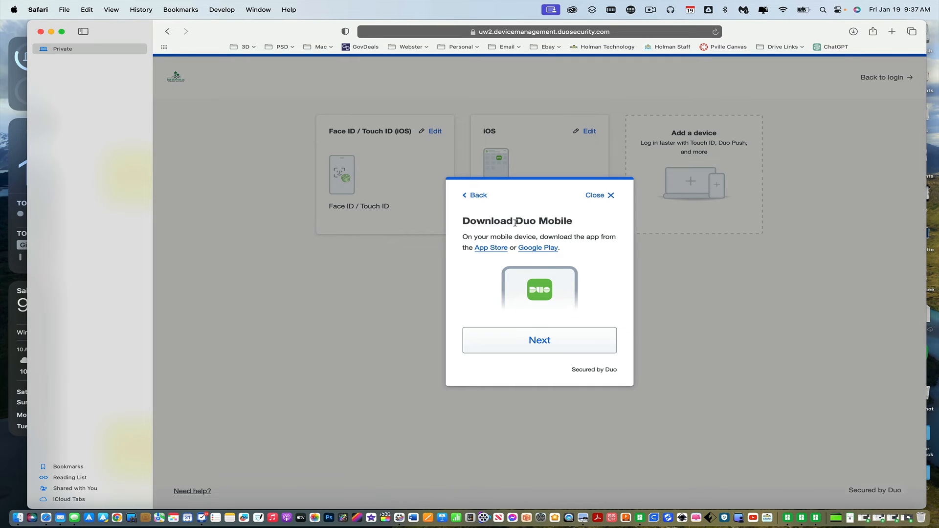
{"action": "mouse_move", "coordinate": [574, 234]}
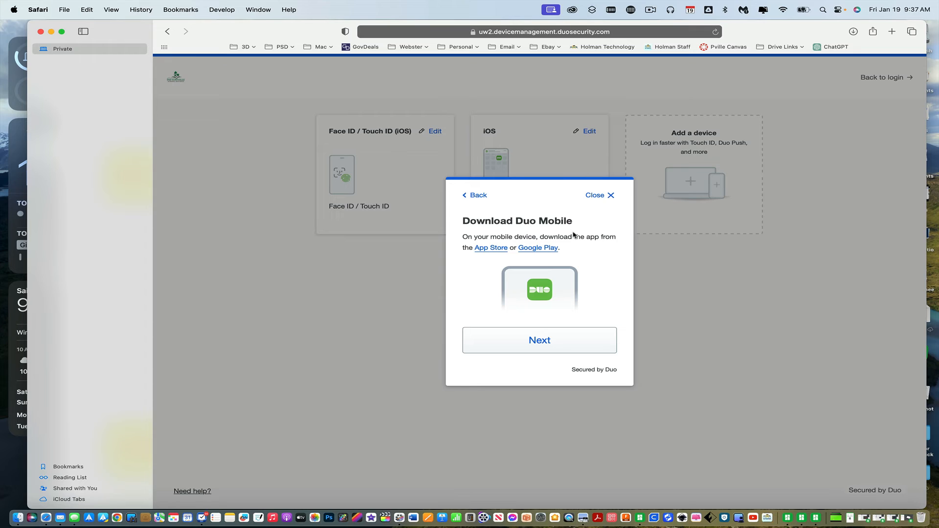
{"action": "mouse_move", "coordinate": [575, 300]}
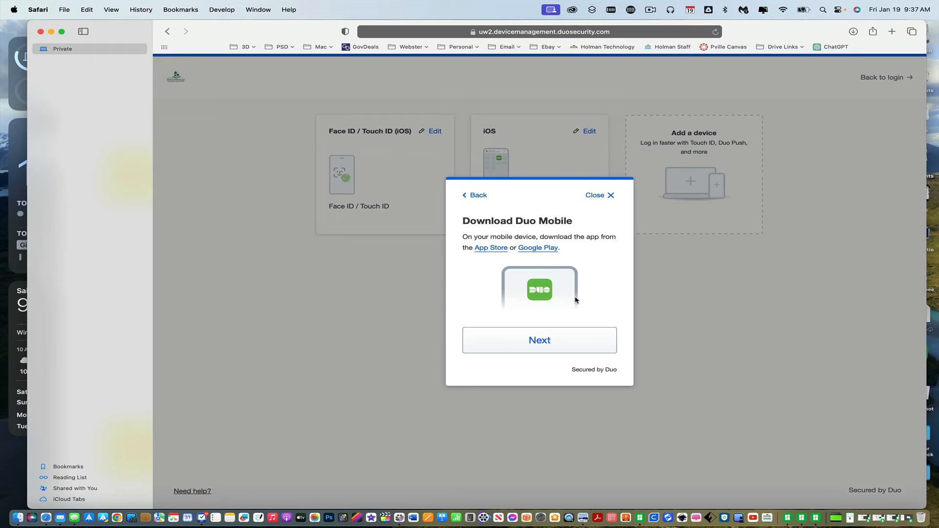
{"action": "mouse_move", "coordinate": [549, 326]}
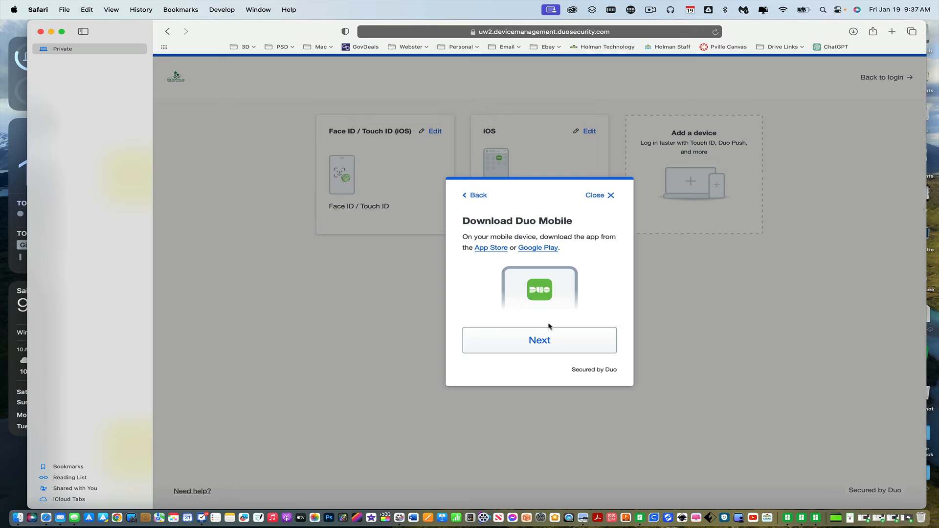
{"action": "left_click", "coordinate": [540, 340]}
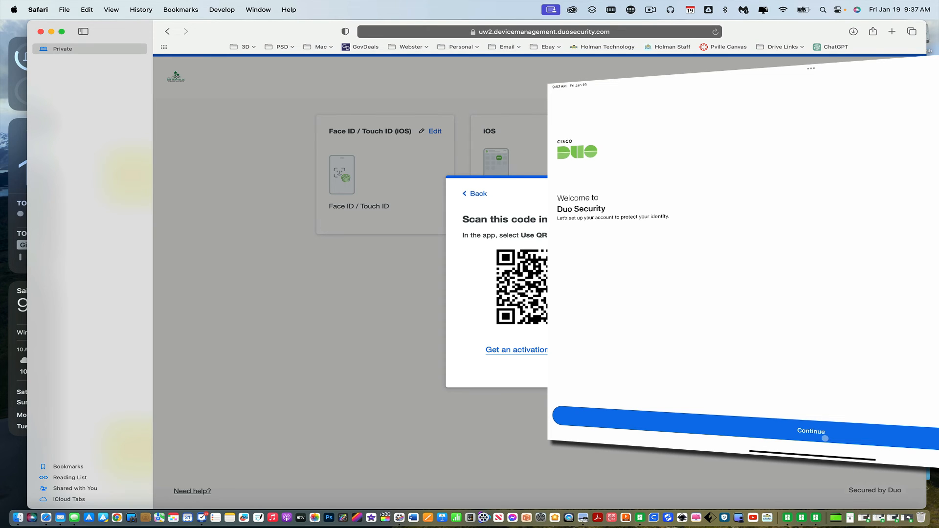
On the iPad, continue Duo Mobile setup and allow camera access to scan the QR code
{"action": "left_click", "coordinate": [811, 430]}
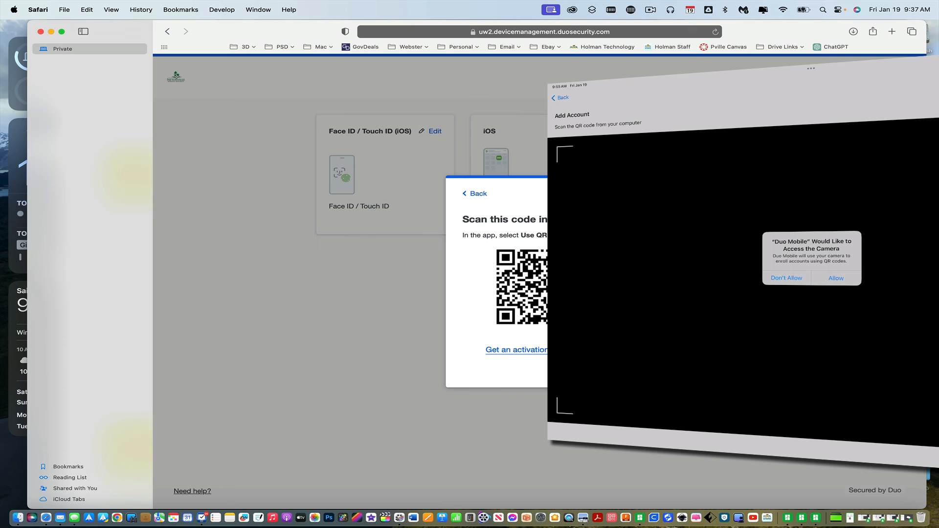
{"action": "left_click", "coordinate": [836, 278]}
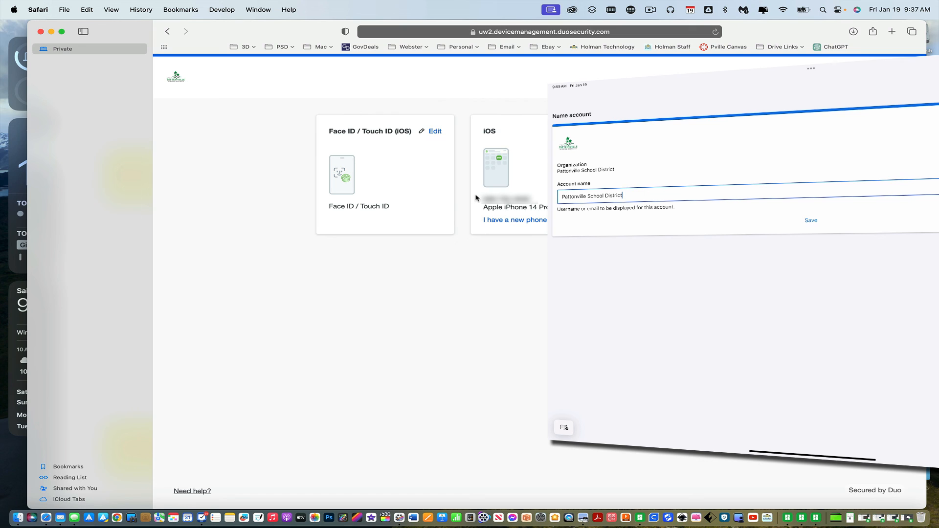
{"action": "mouse_move", "coordinate": [515, 215]}
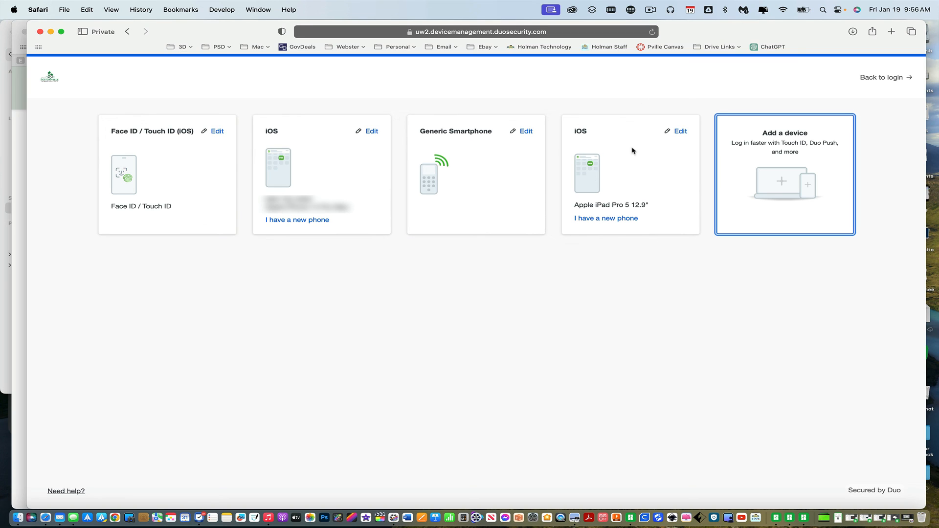
{"action": "mouse_move", "coordinate": [614, 147]}
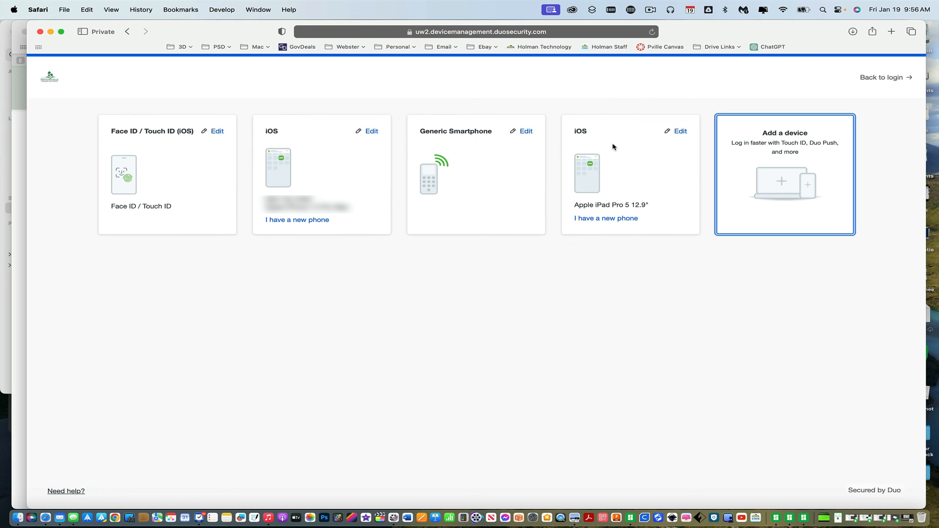